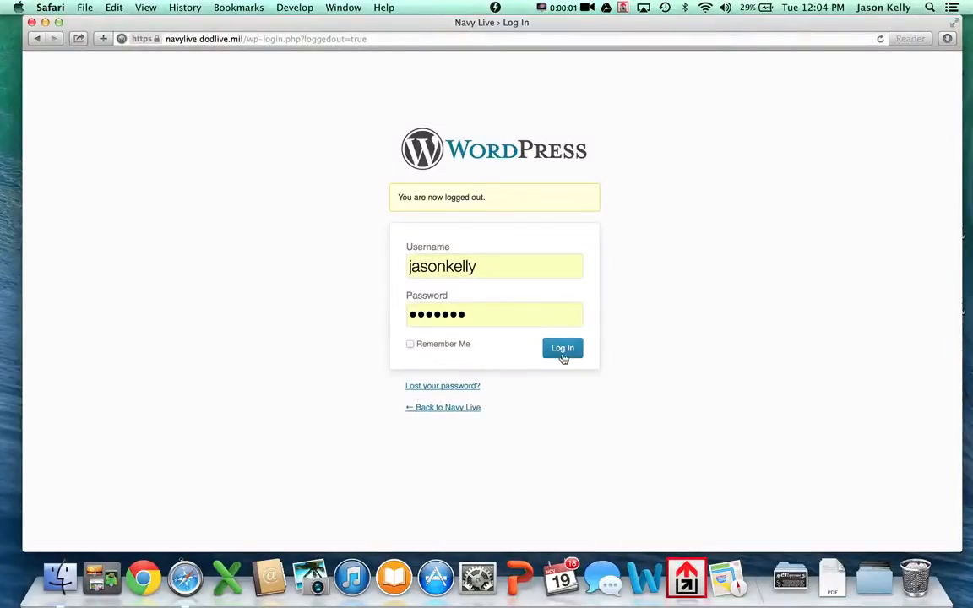
Submit the filled-in credentials to land on the Navy Live admin Dashboard
{"action": "left_click", "coordinate": [562, 348]}
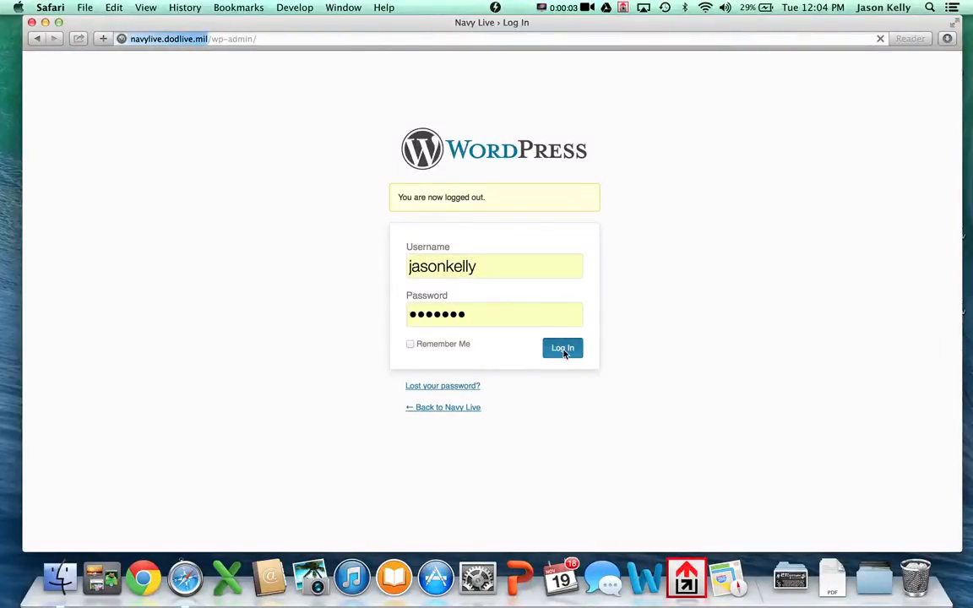
{"action": "left_click", "coordinate": [563, 348]}
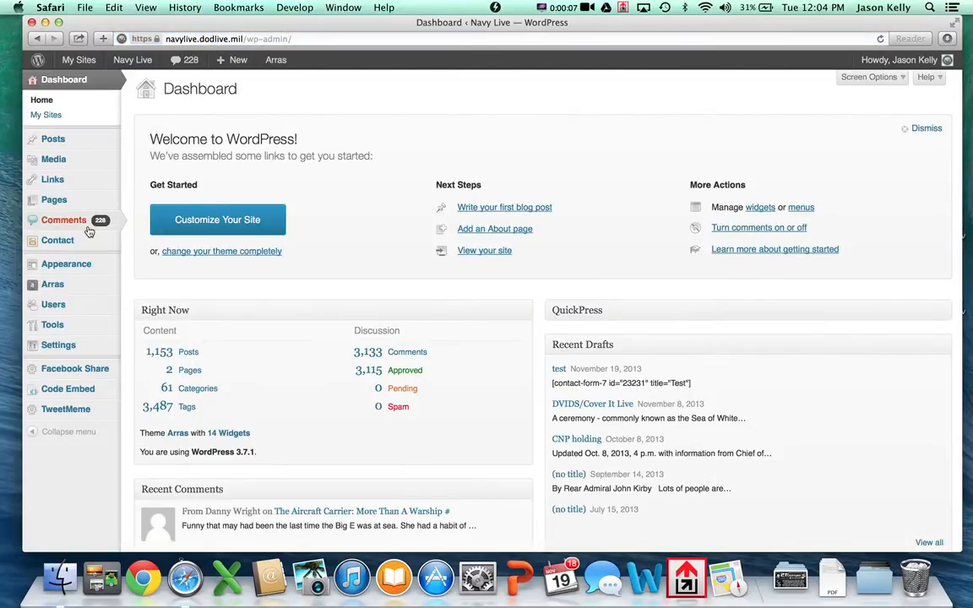
Reach the Disqus moderation page from the Comments menu, showing Approved comments
{"action": "left_click", "coordinate": [64, 220]}
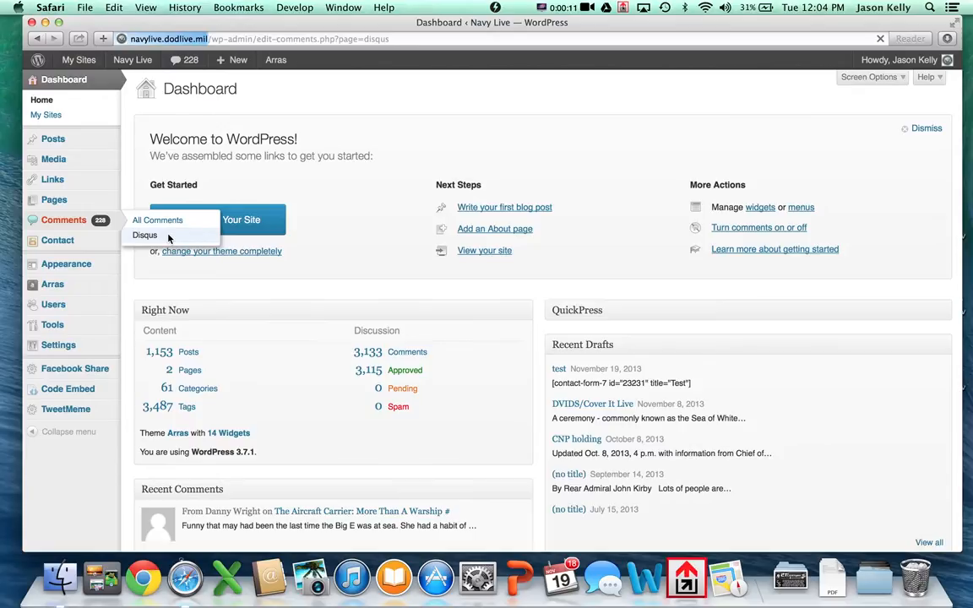
{"action": "left_click", "coordinate": [146, 235]}
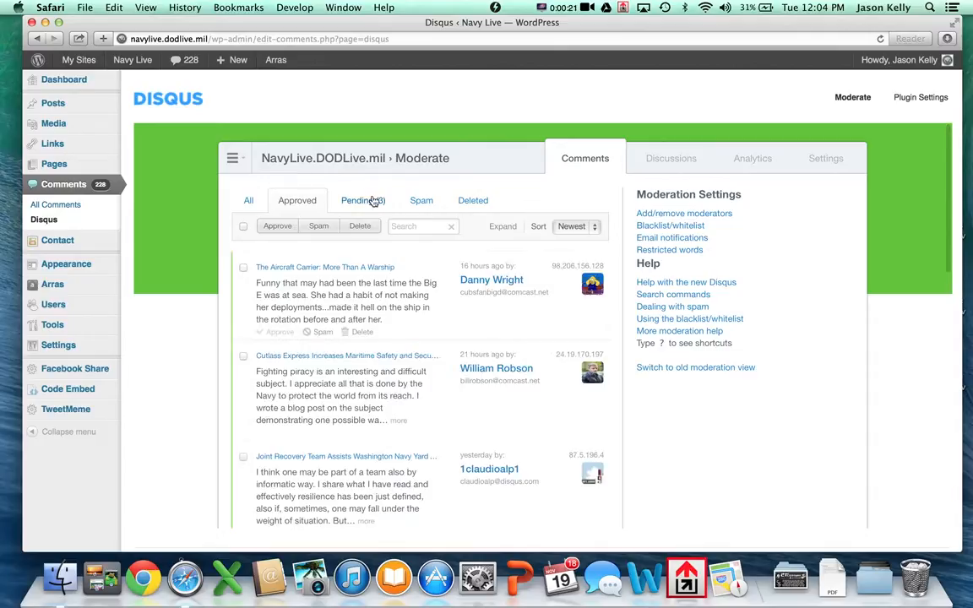
Filter the moderation list to the three Pending comments awaiting review
{"action": "left_click", "coordinate": [362, 199]}
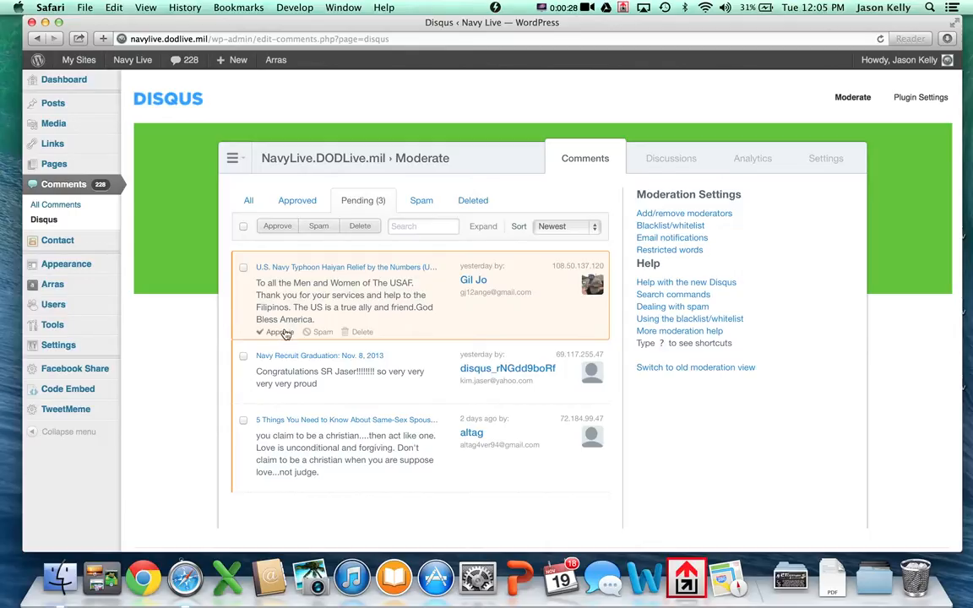
{"action": "mouse_move", "coordinate": [330, 337]}
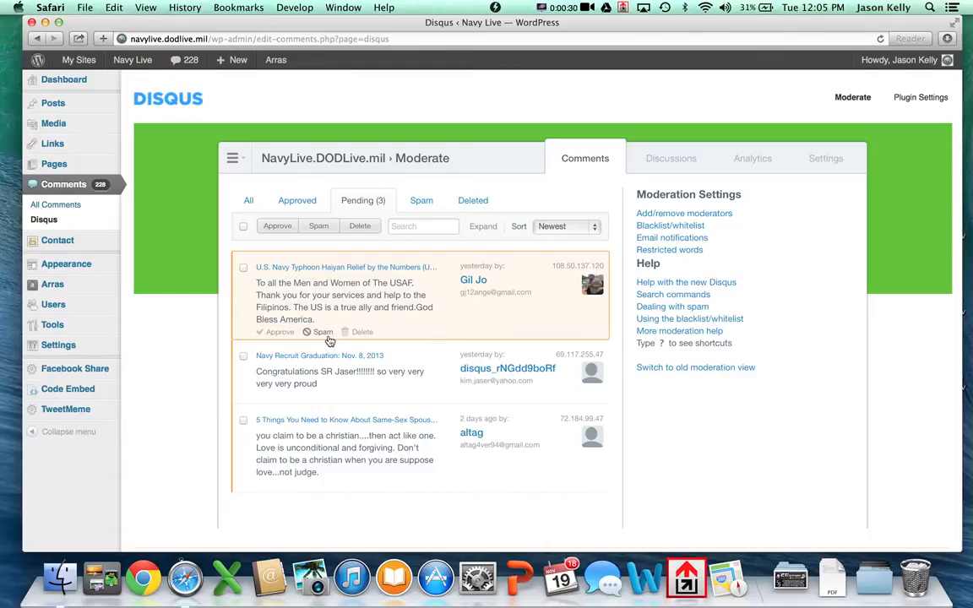
{"action": "mouse_move", "coordinate": [371, 338]}
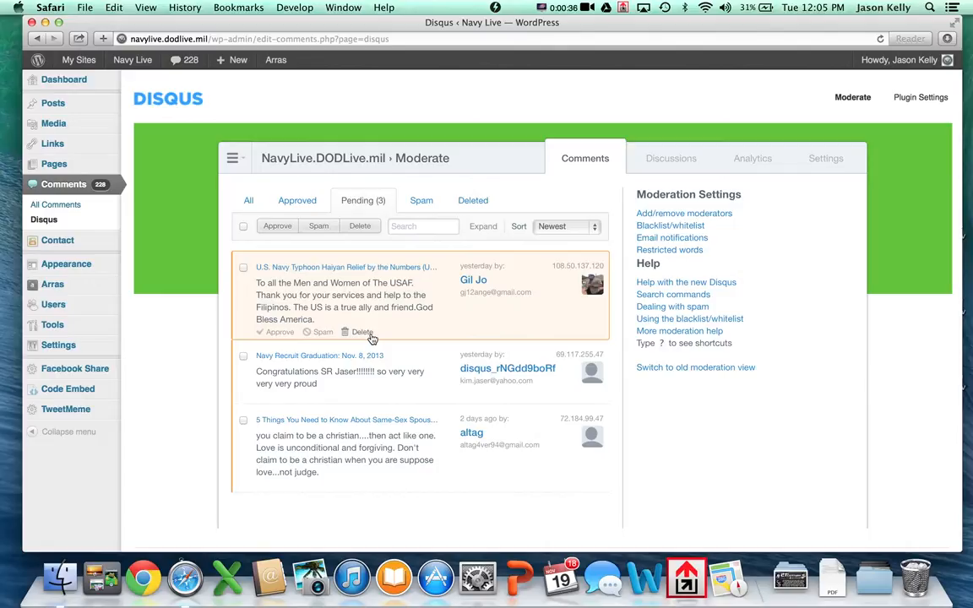
{"action": "mouse_move", "coordinate": [298, 200]}
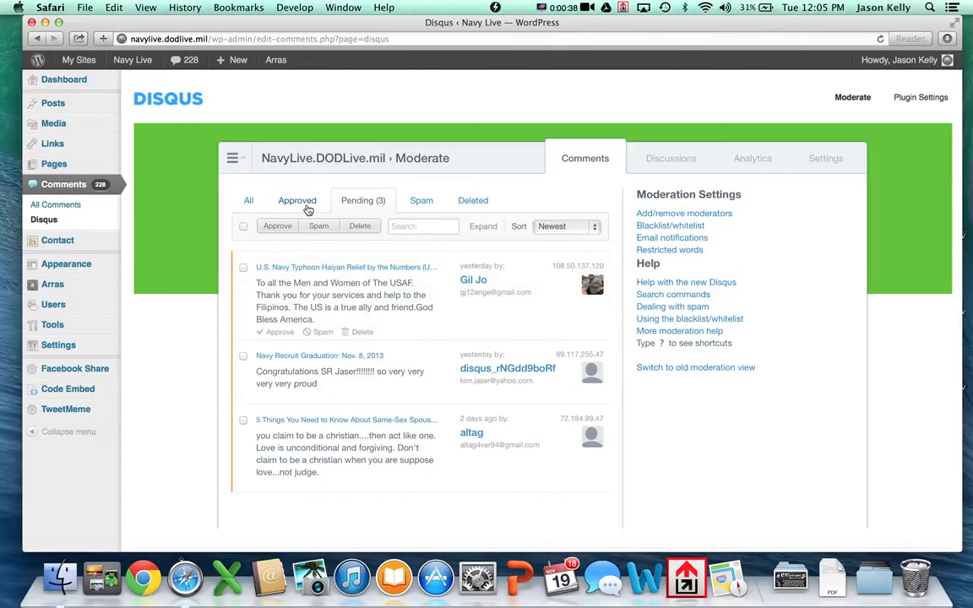
Return to Approved comments and view the Joint Recovery Team article on the blog
{"action": "left_click", "coordinate": [298, 199]}
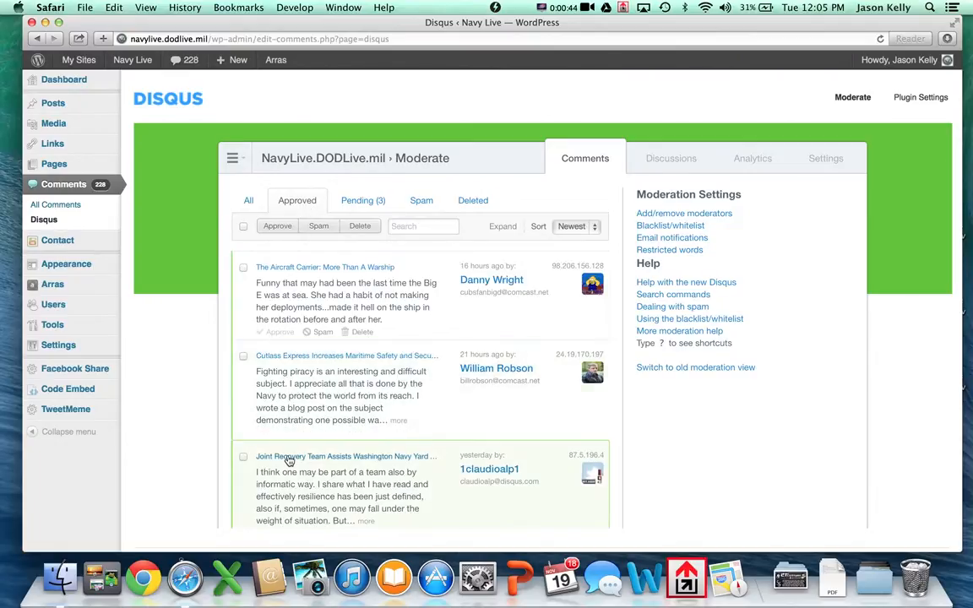
{"action": "left_click", "coordinate": [347, 456]}
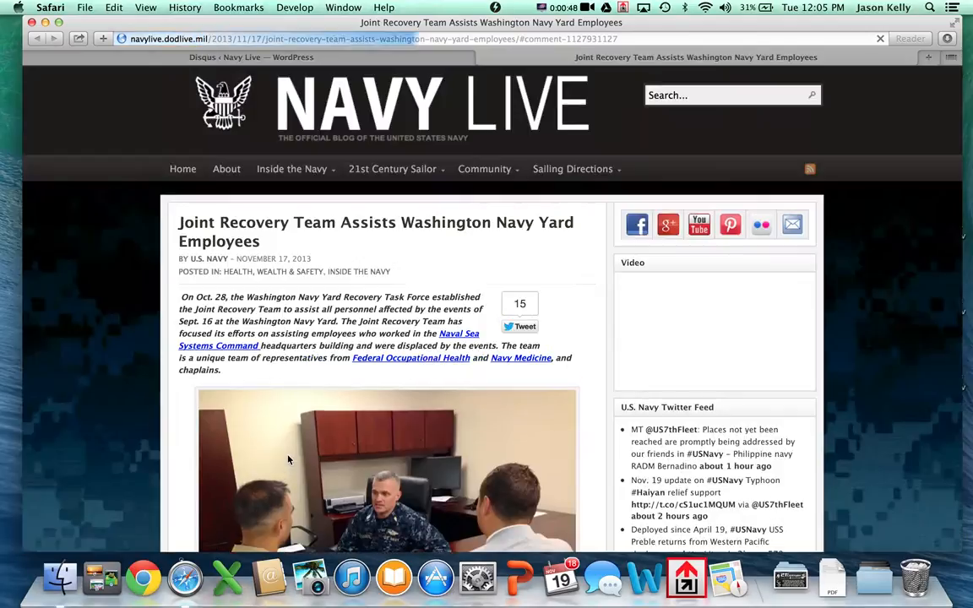
Start a reply under the post's single reader comment in the Disqus section
{"action": "scroll", "scroll_direction": "down", "scroll_amount": 3}
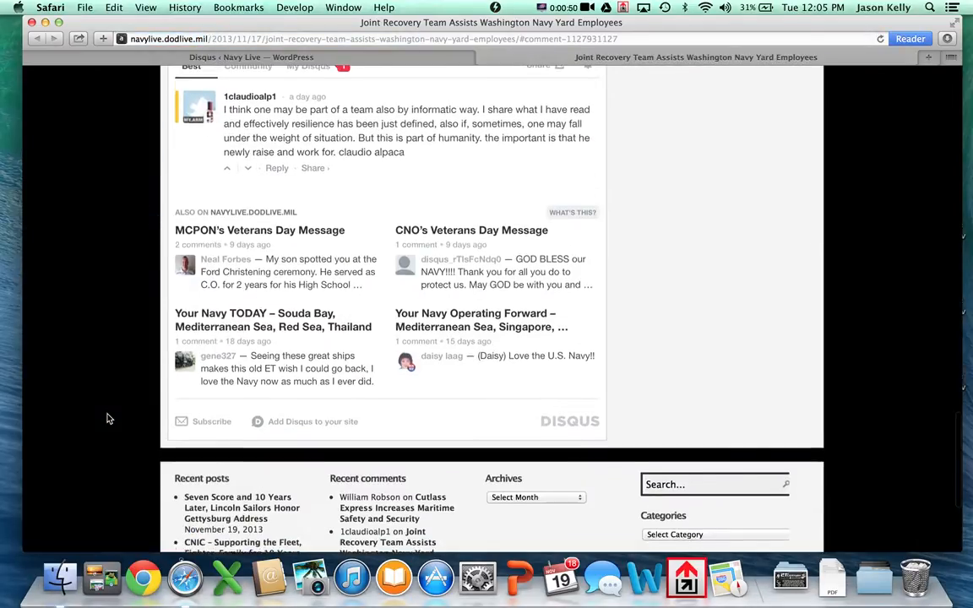
{"action": "scroll", "scroll_direction": "up", "scroll_amount": 3}
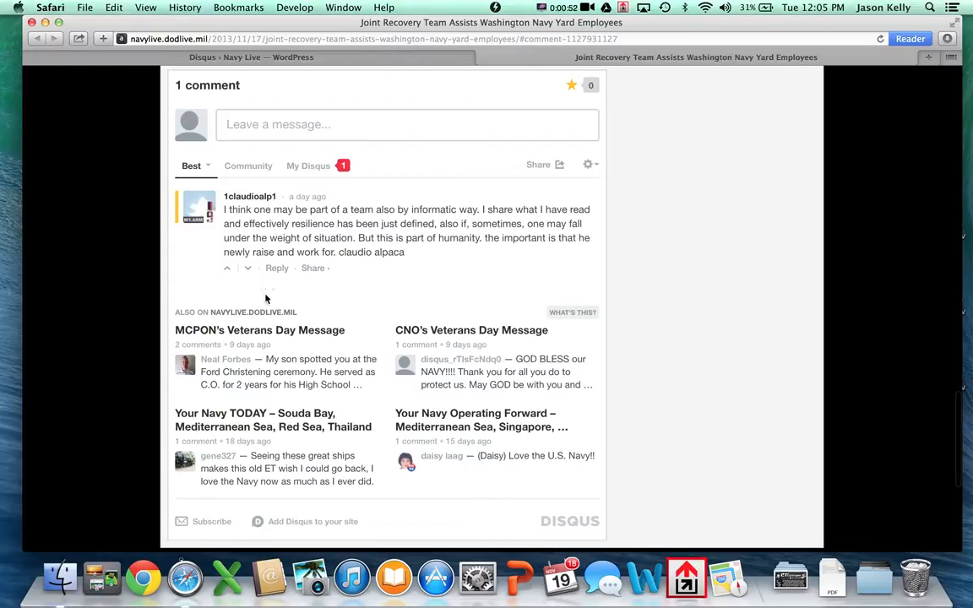
{"action": "left_click", "coordinate": [277, 267]}
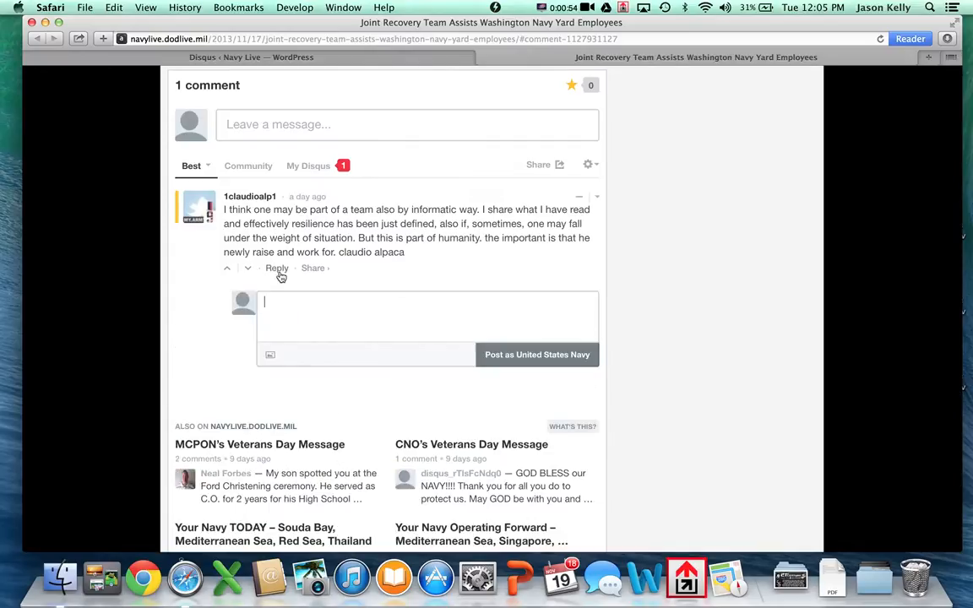